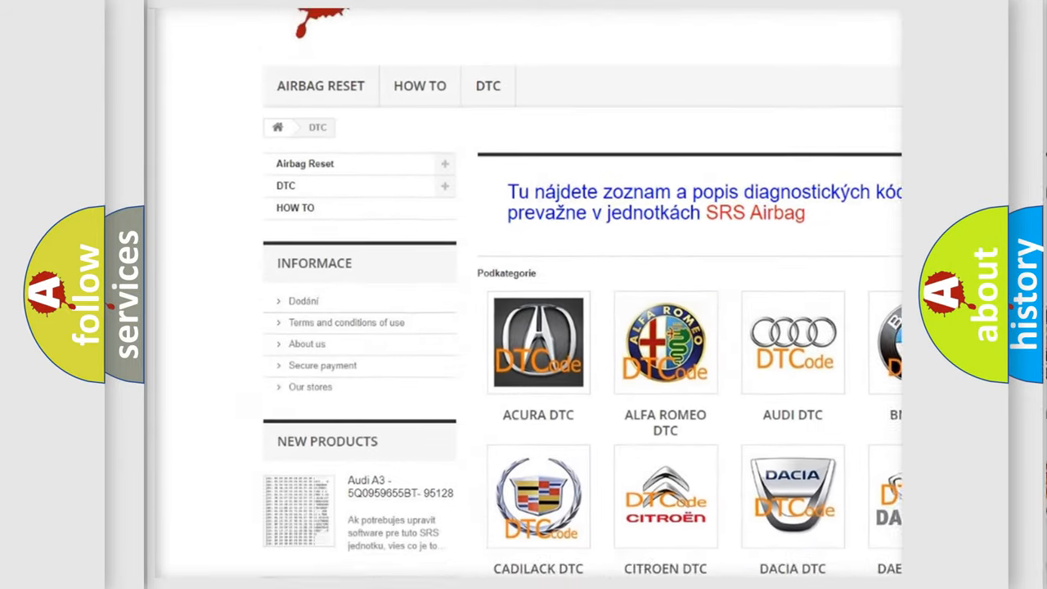
{"action": "scroll", "scroll_direction": "down", "scroll_amount": 3}
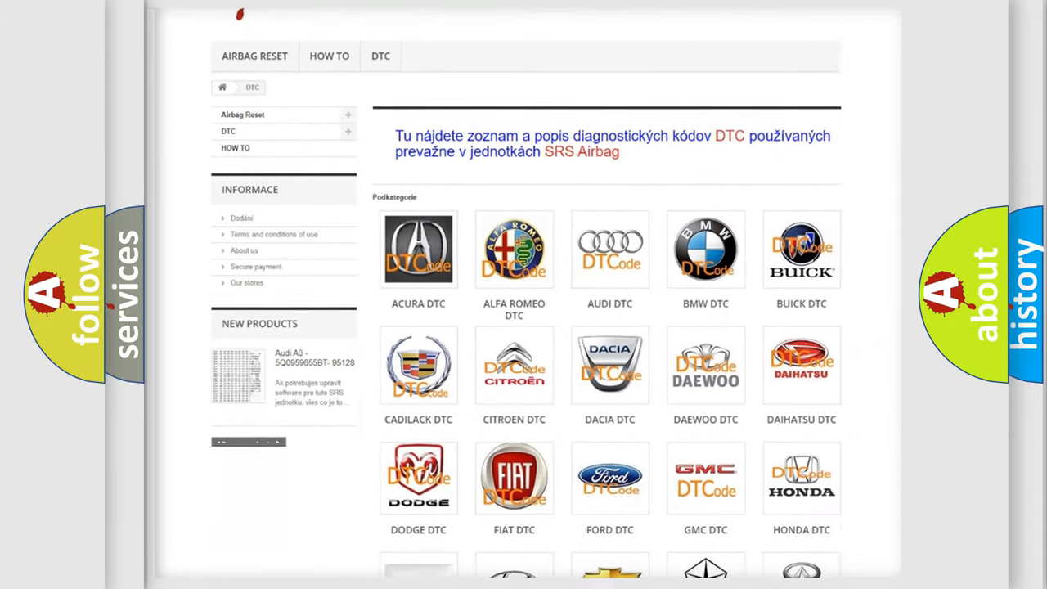
{"action": "scroll", "scroll_direction": "down", "scroll_amount": 3}
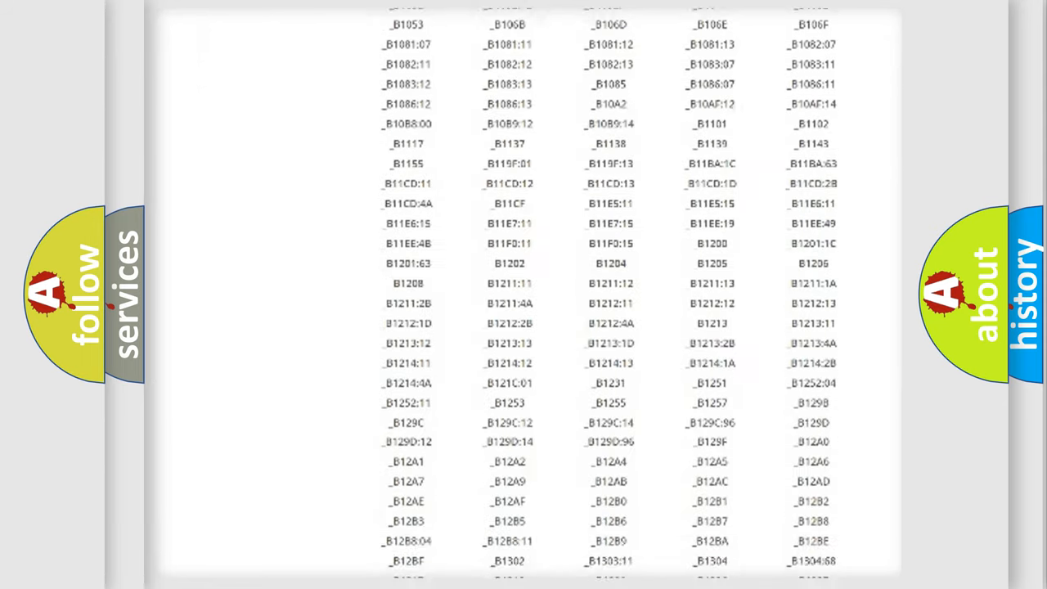
{"action": "scroll", "scroll_direction": "down", "scroll_amount": 3}
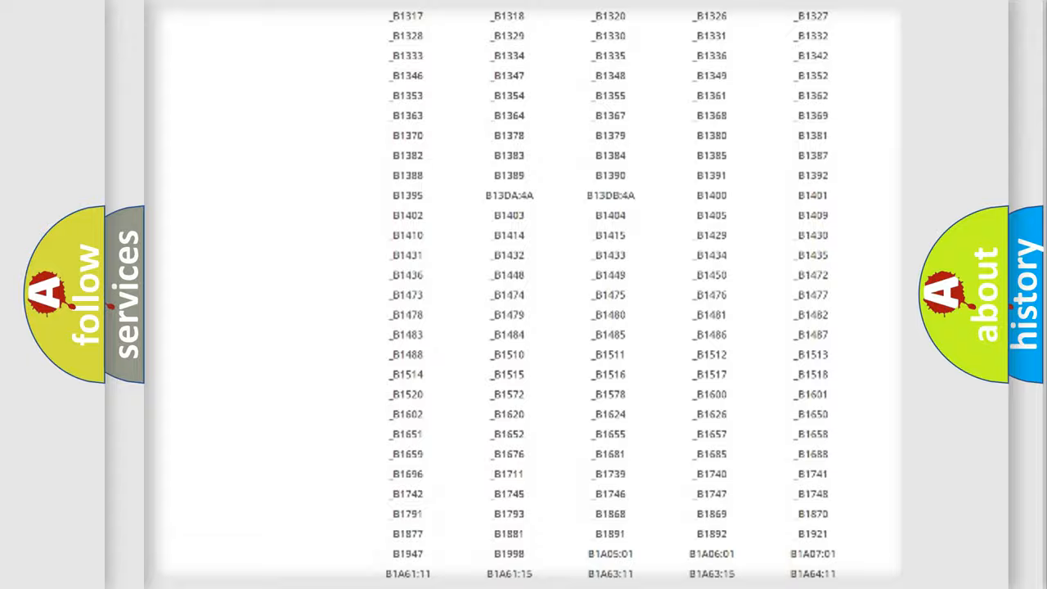